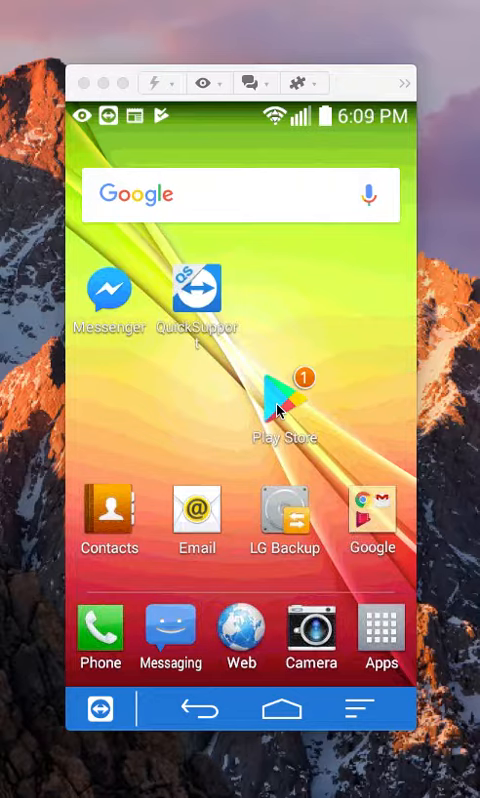
mouse_move(185, 400)
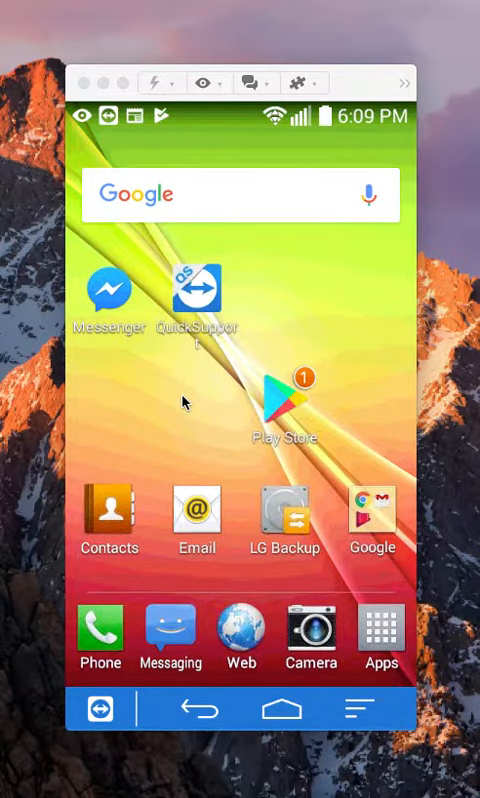
Launch Facebook Messenger from the Android home screen to see recent conversations
left_click(110, 295)
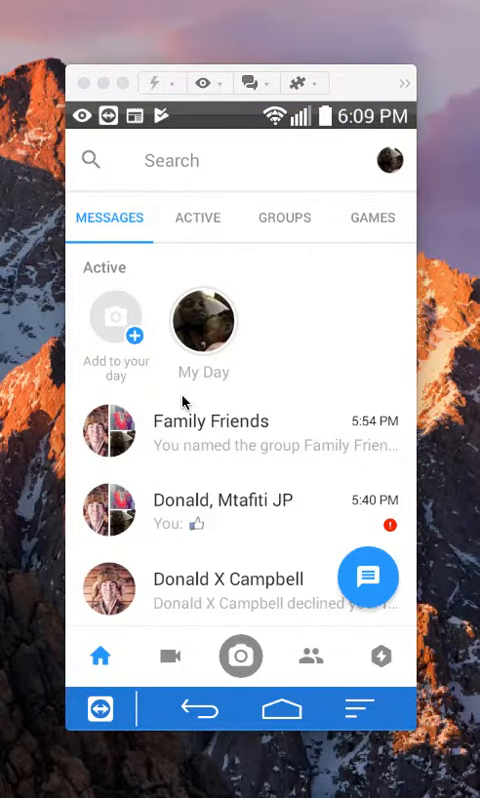
mouse_move(127, 508)
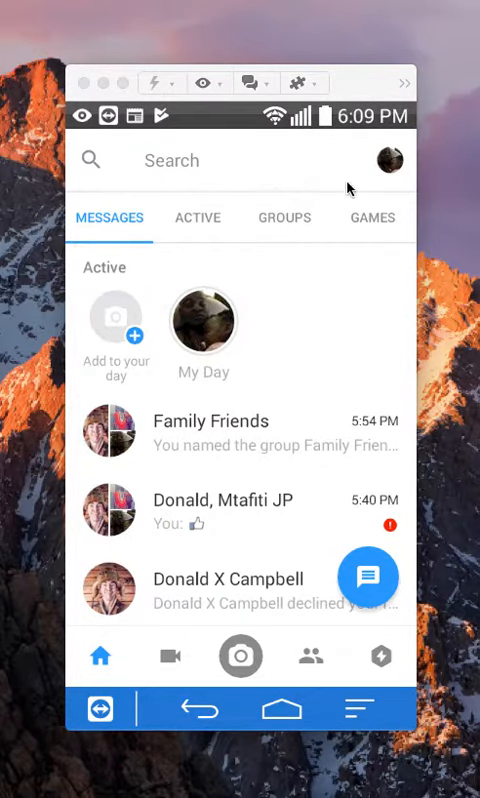
mouse_move(283, 182)
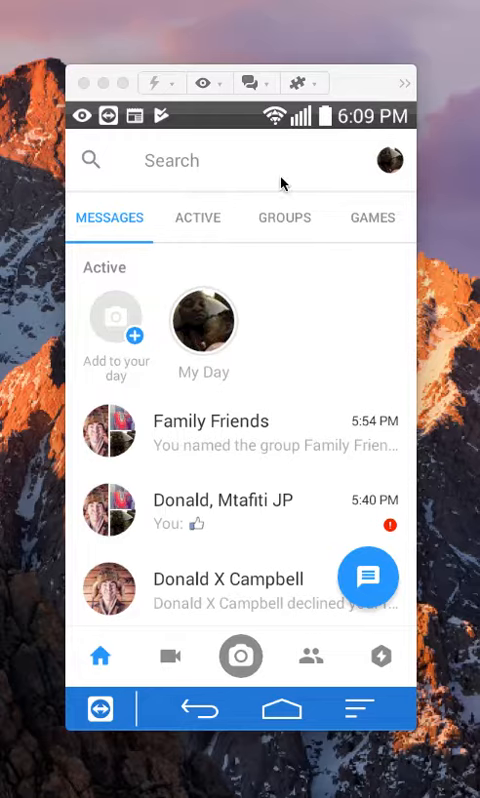
mouse_move(250, 208)
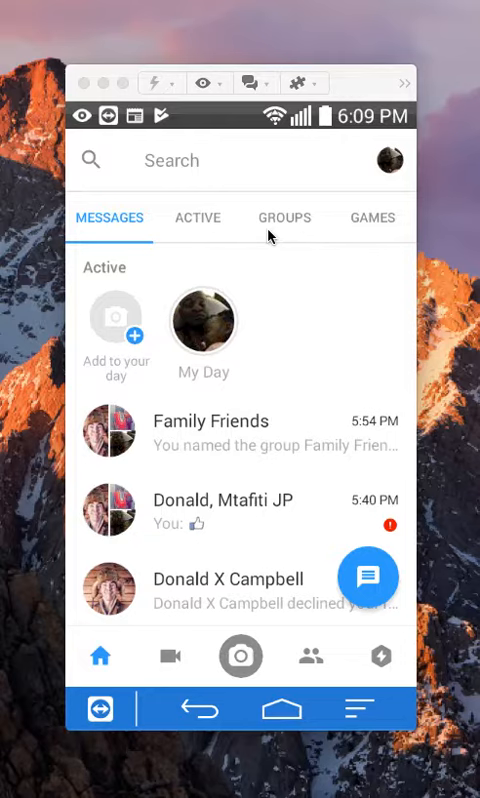
Switch to the GROUPS tab listing Family Friends and Donald, Mtafiti JP
left_click(284, 217)
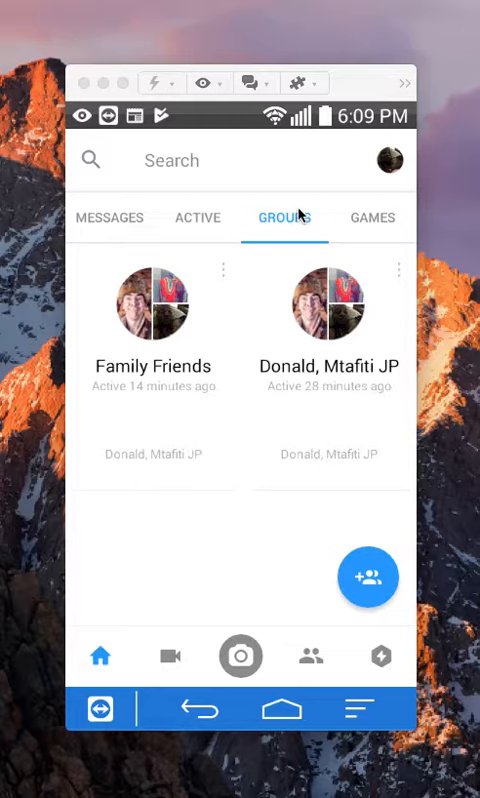
mouse_move(126, 355)
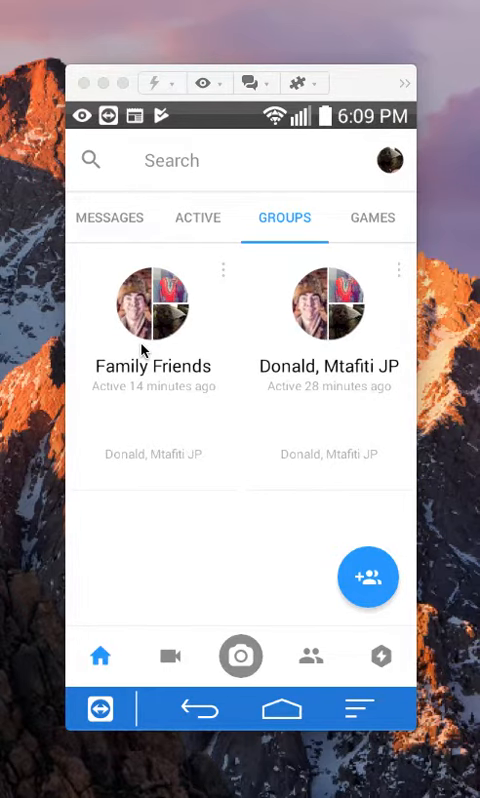
Open the Family Friends group chat showing its creation and naming history
left_click(152, 305)
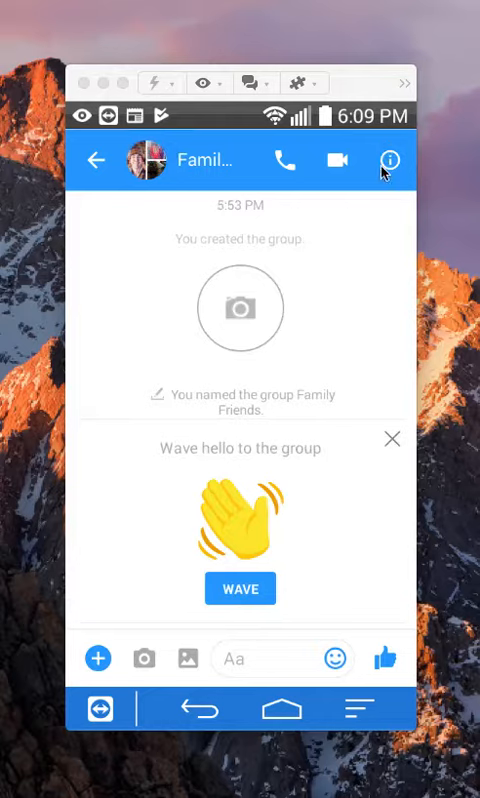
mouse_move(386, 164)
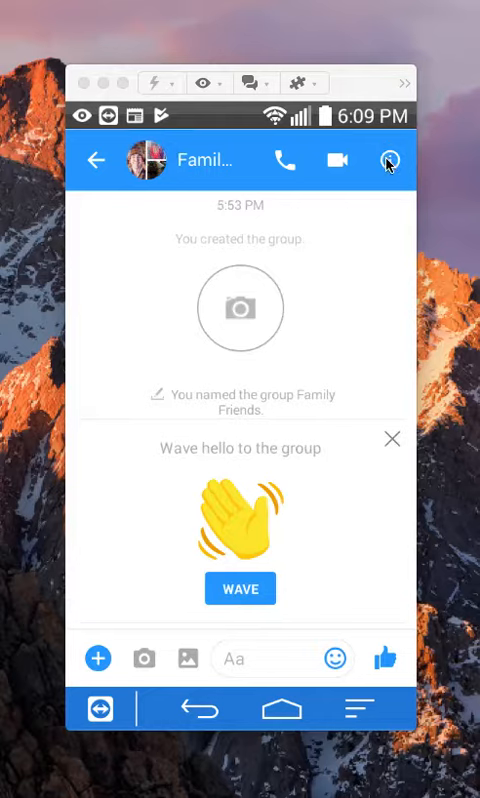
Open Family Friends group details and scroll through its settings and three members
left_click(388, 161)
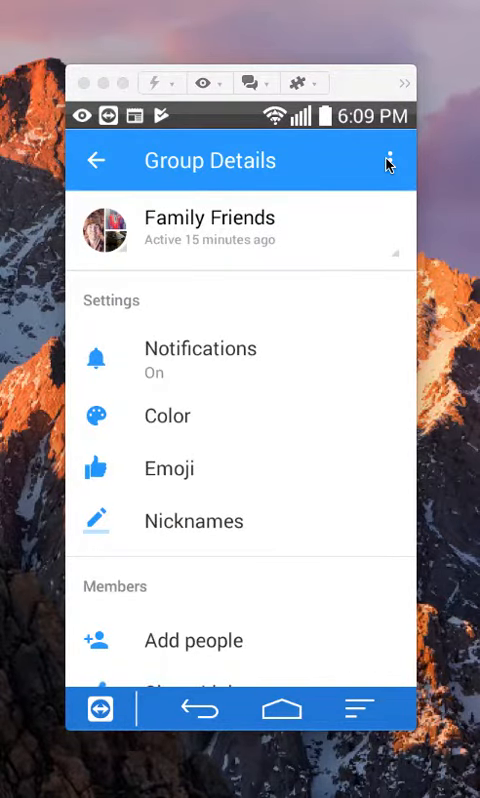
scroll("down", 3)
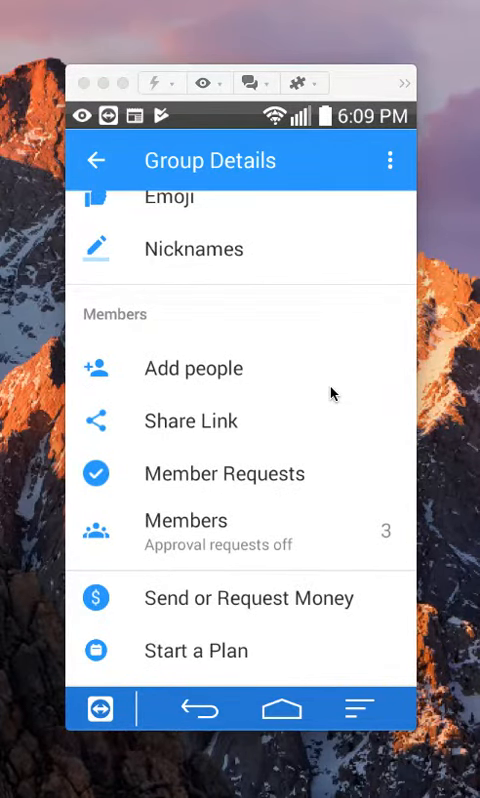
scroll("down", 3)
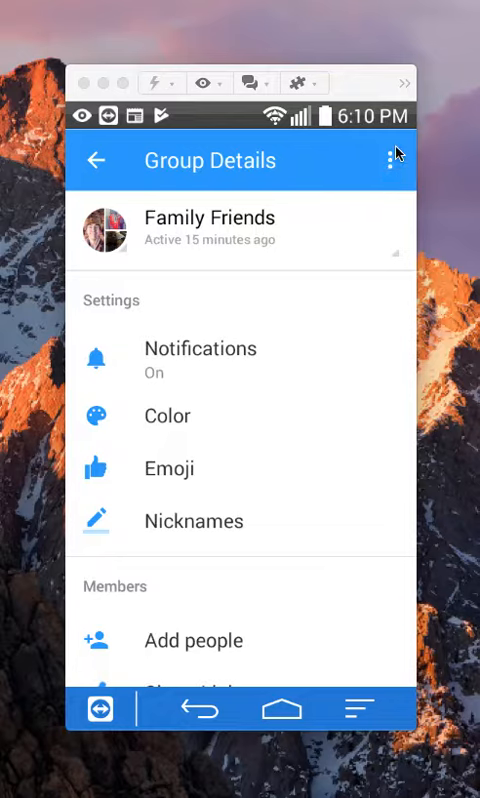
Show the group options menu with rename, change photo and leave choices
left_click(389, 160)
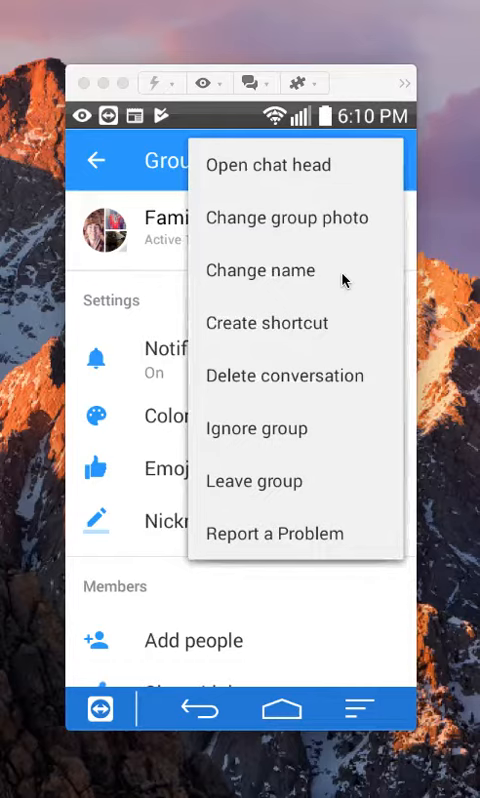
mouse_move(193, 505)
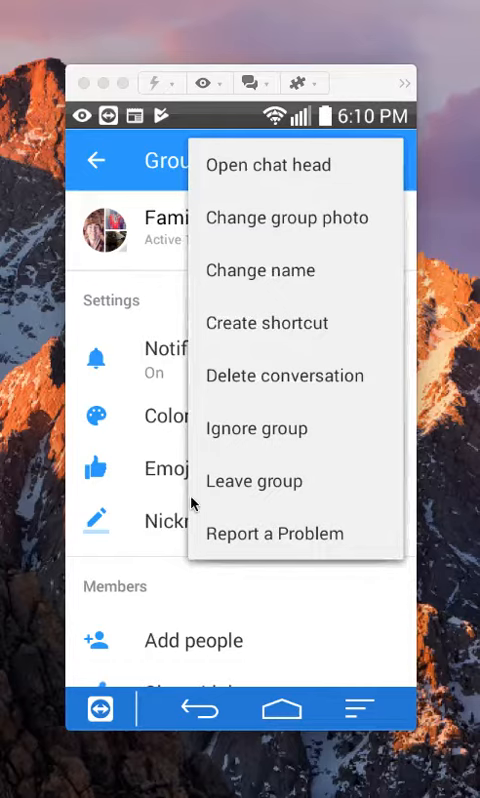
mouse_move(300, 484)
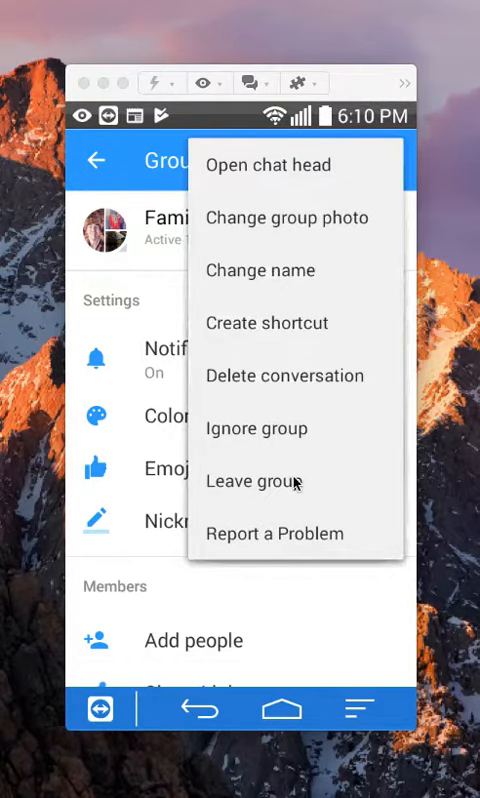
mouse_move(240, 483)
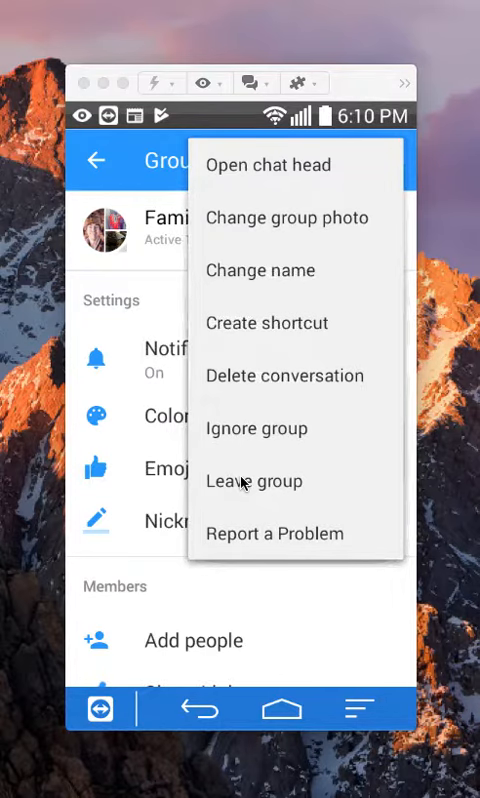
Leave the Family Friends group without choosing a new admin
left_click(254, 481)
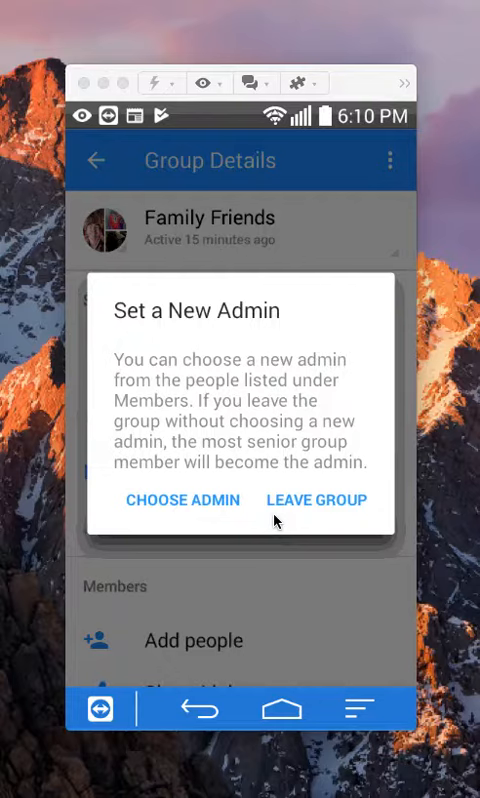
mouse_move(270, 478)
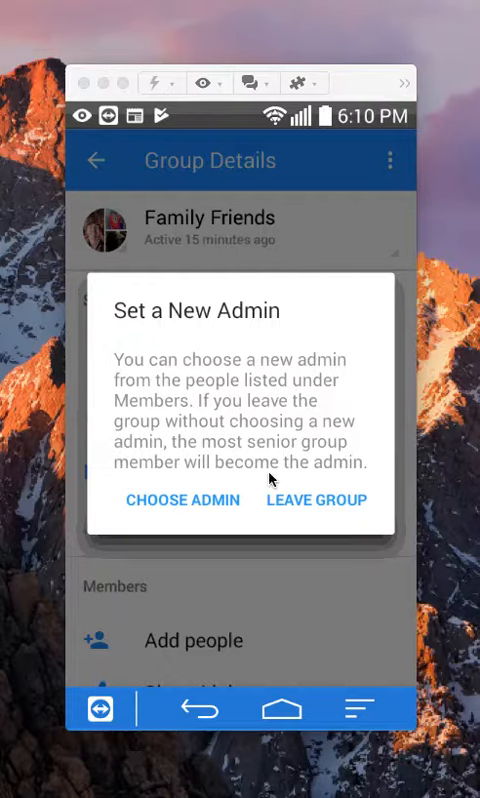
mouse_move(372, 509)
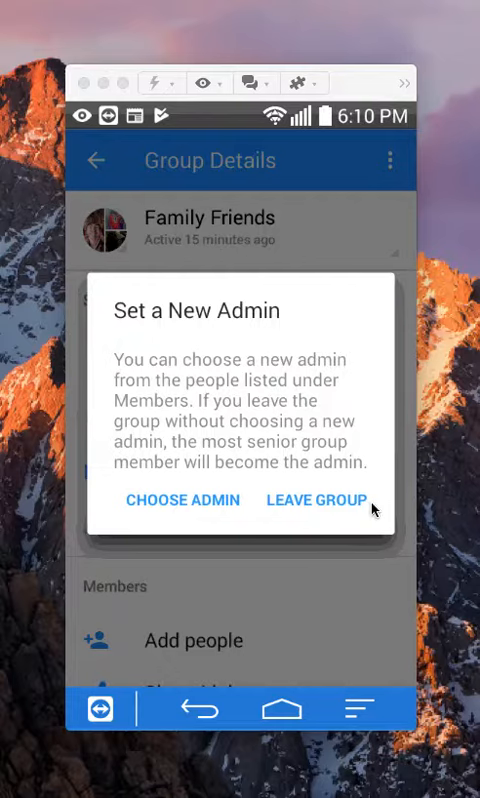
left_click(315, 500)
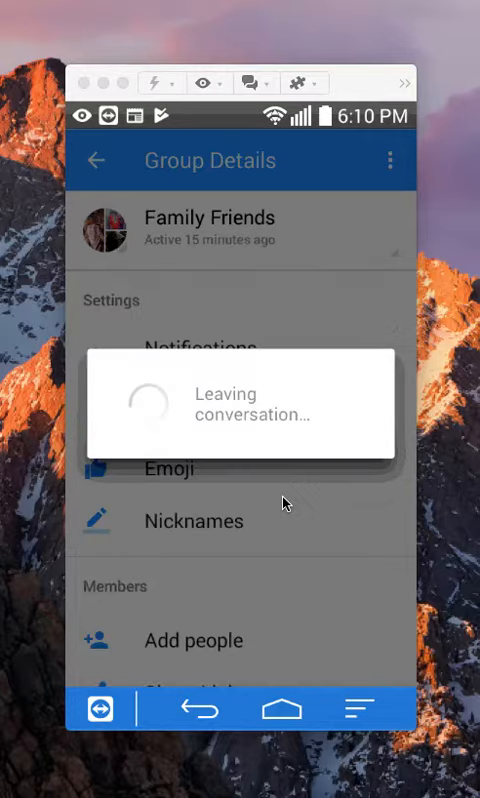